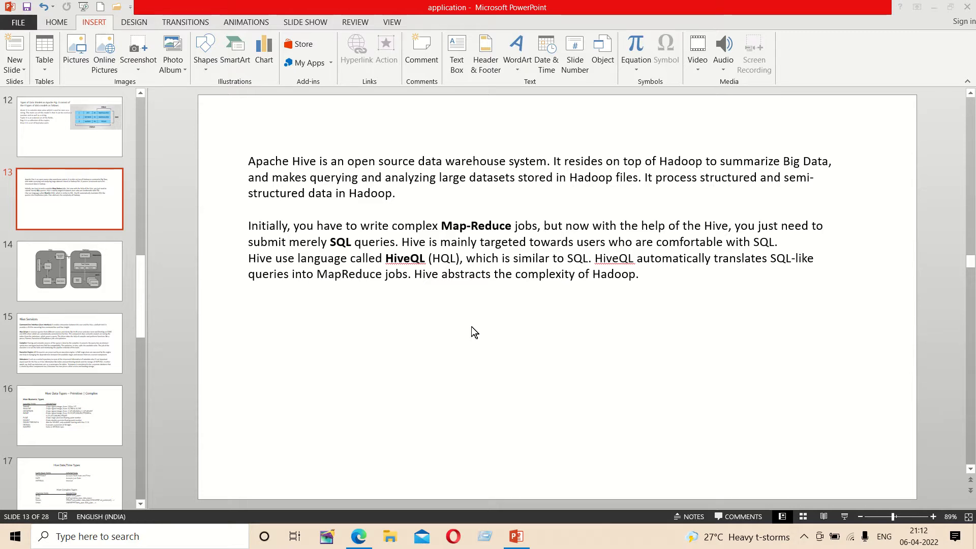
{"action": "mouse_move", "coordinate": [111, 302]}
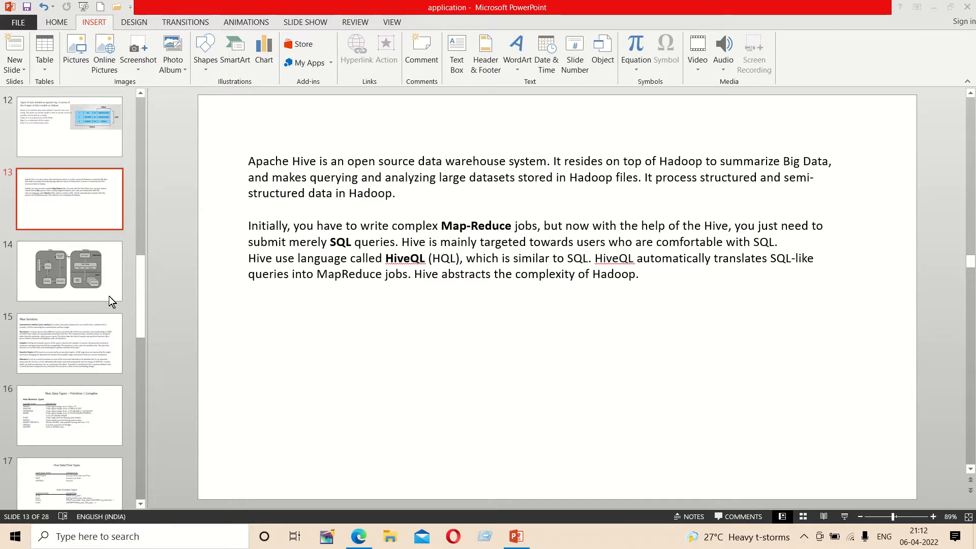
Step: Show slide 14, the Hive and Hadoop architecture diagram
{"action": "left_click", "coordinate": [69, 270]}
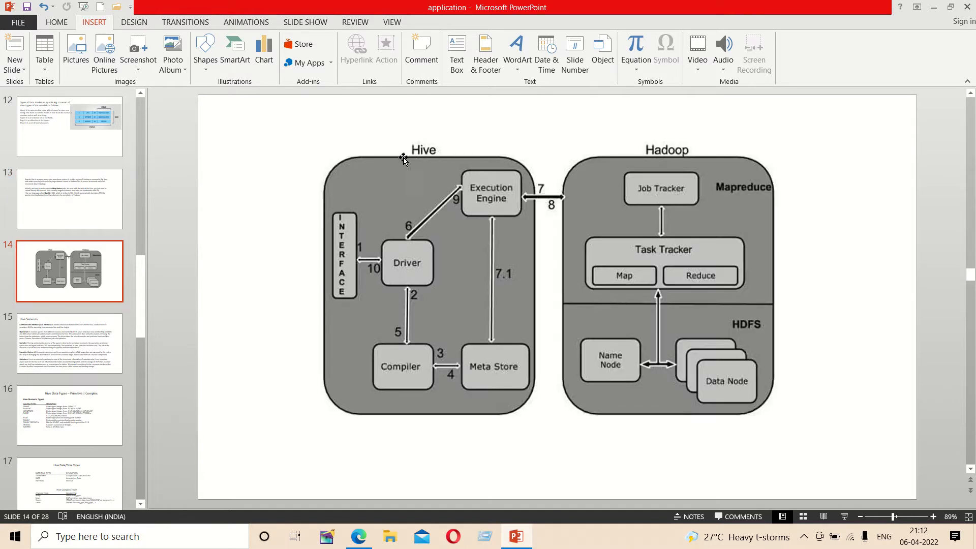
{"action": "mouse_move", "coordinate": [665, 242]}
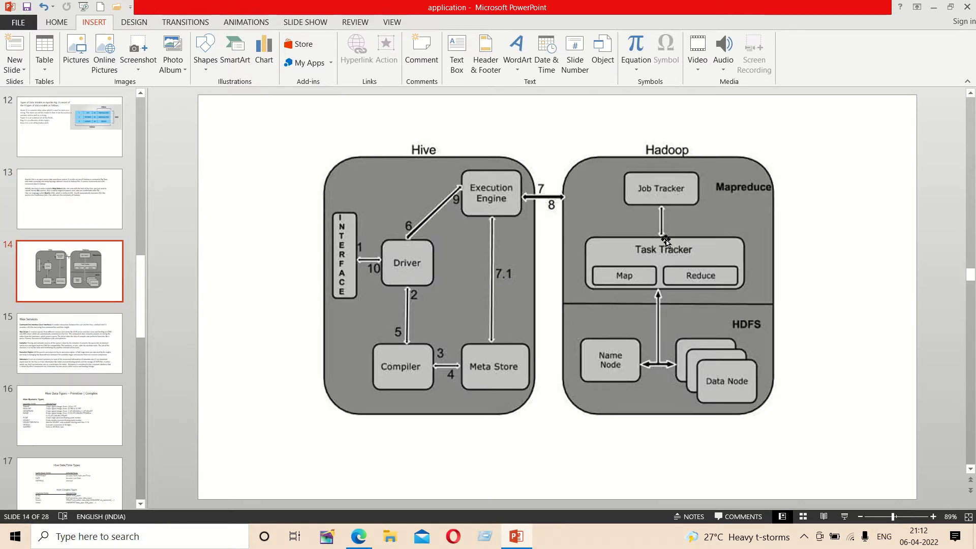
{"action": "mouse_move", "coordinate": [497, 223]}
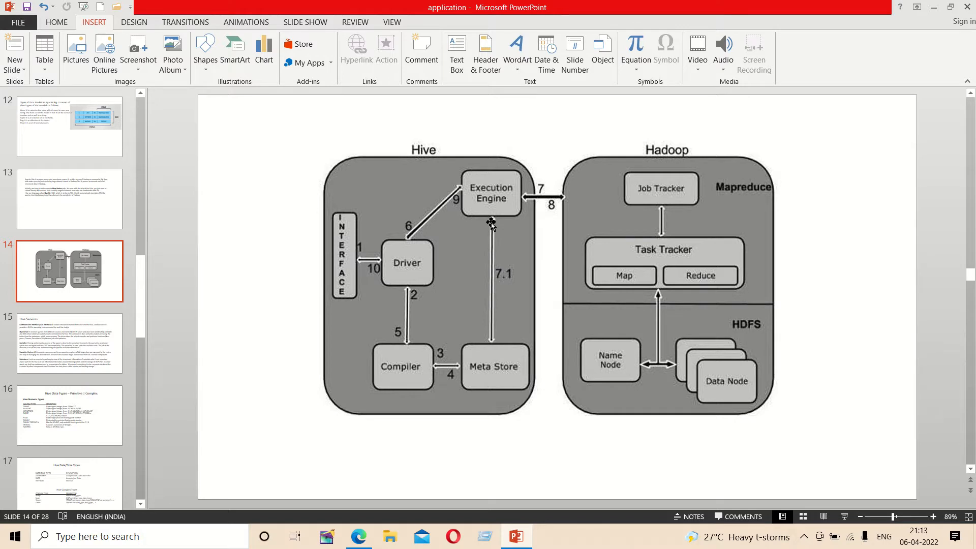
{"action": "mouse_move", "coordinate": [444, 314]}
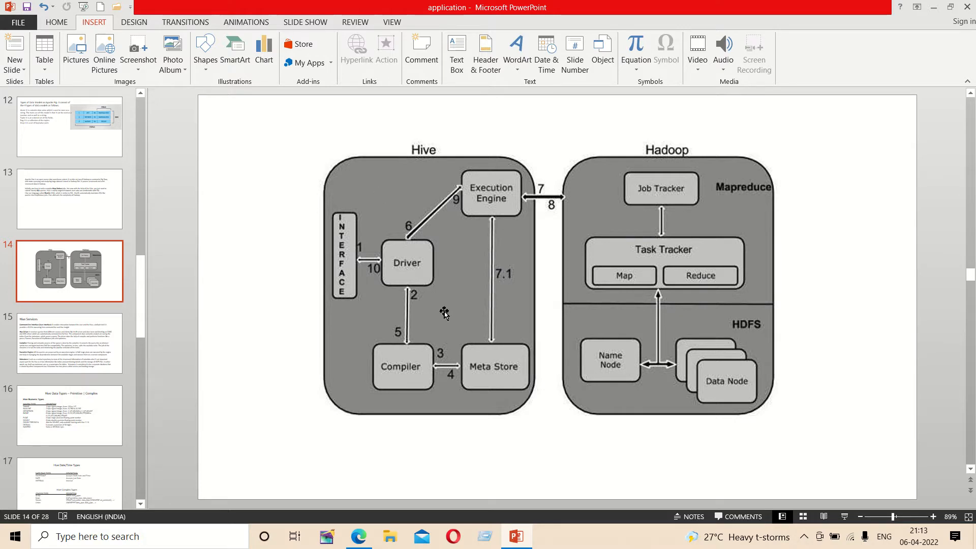
{"action": "mouse_move", "coordinate": [433, 226]}
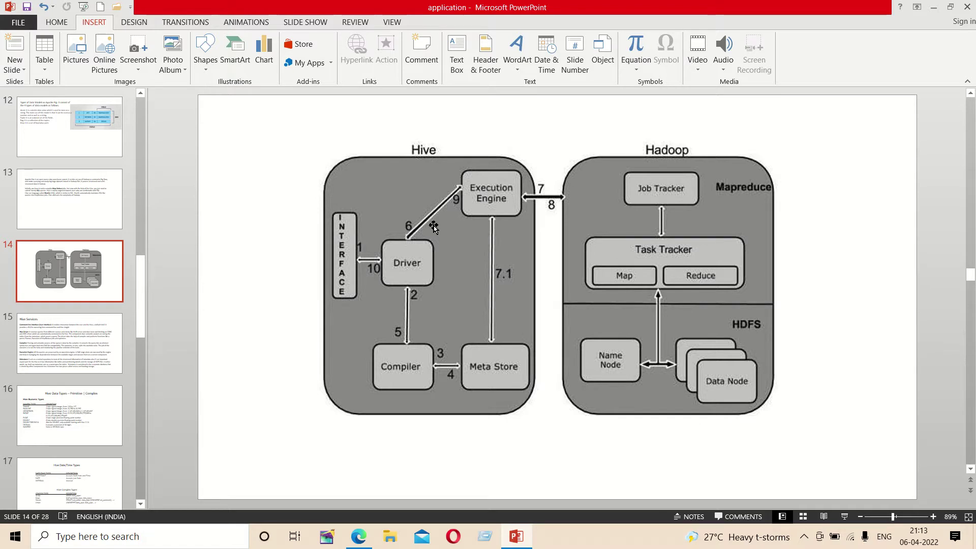
{"action": "mouse_move", "coordinate": [386, 245]}
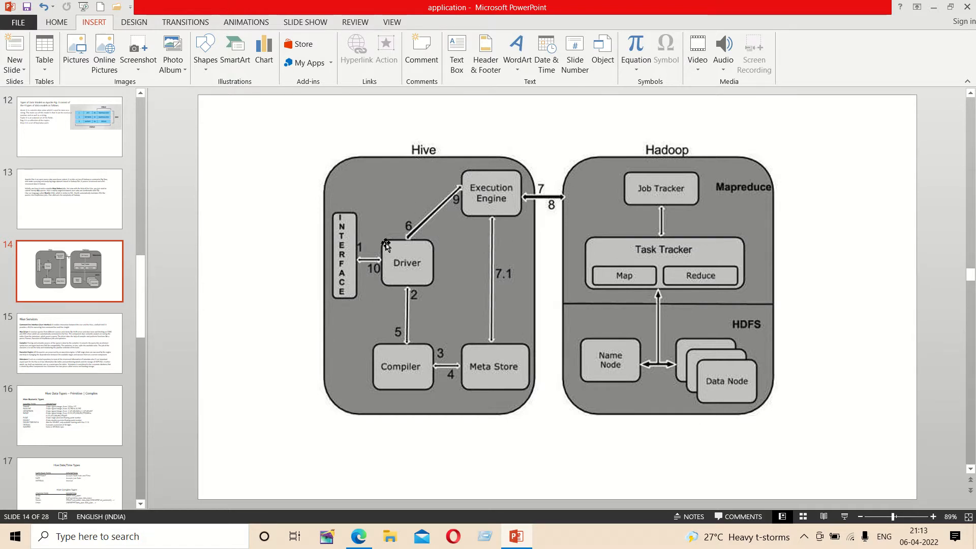
{"action": "mouse_move", "coordinate": [387, 232]}
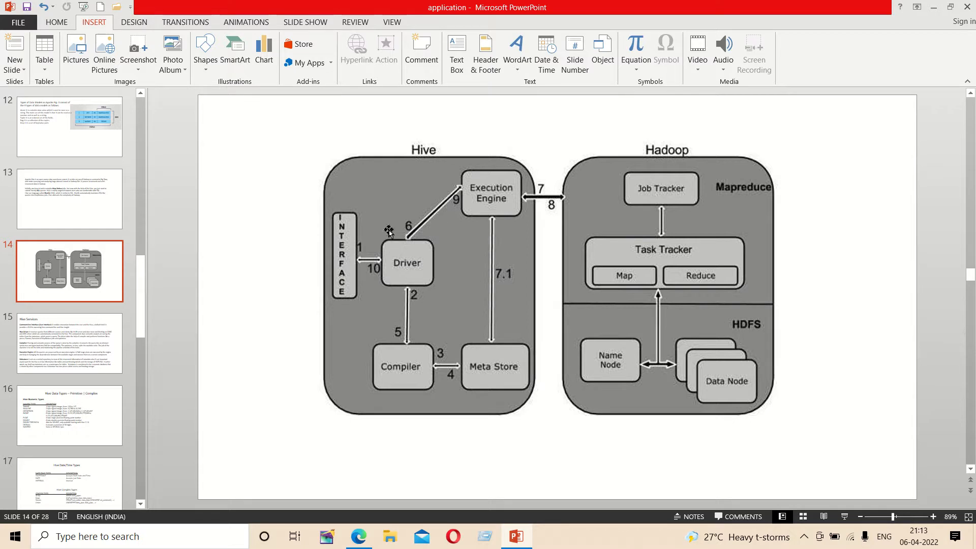
{"action": "mouse_move", "coordinate": [415, 287]}
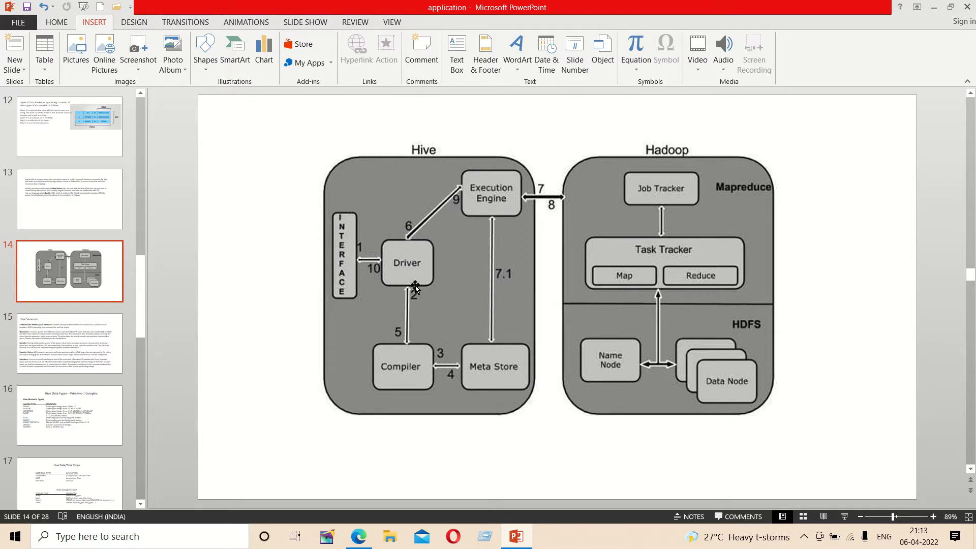
{"action": "mouse_move", "coordinate": [490, 231]}
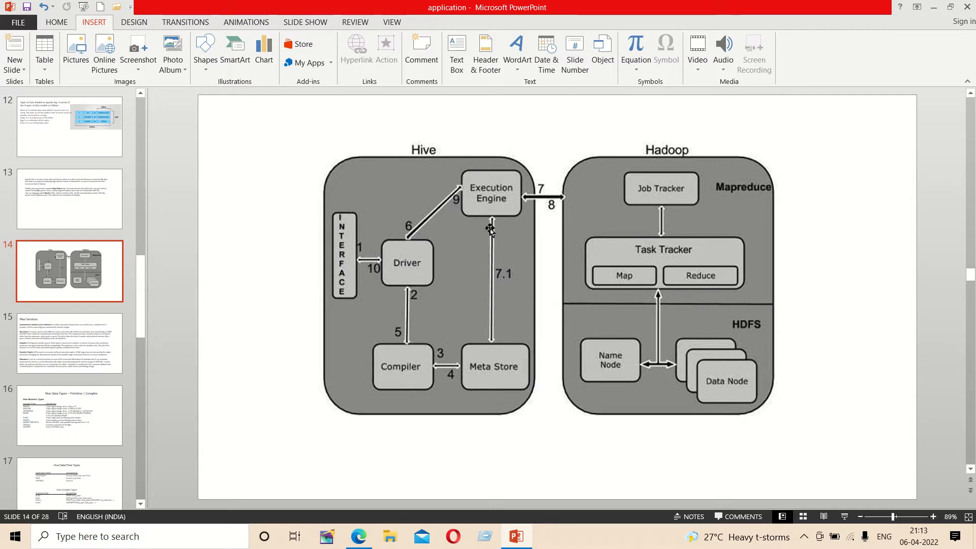
{"action": "mouse_move", "coordinate": [507, 378]}
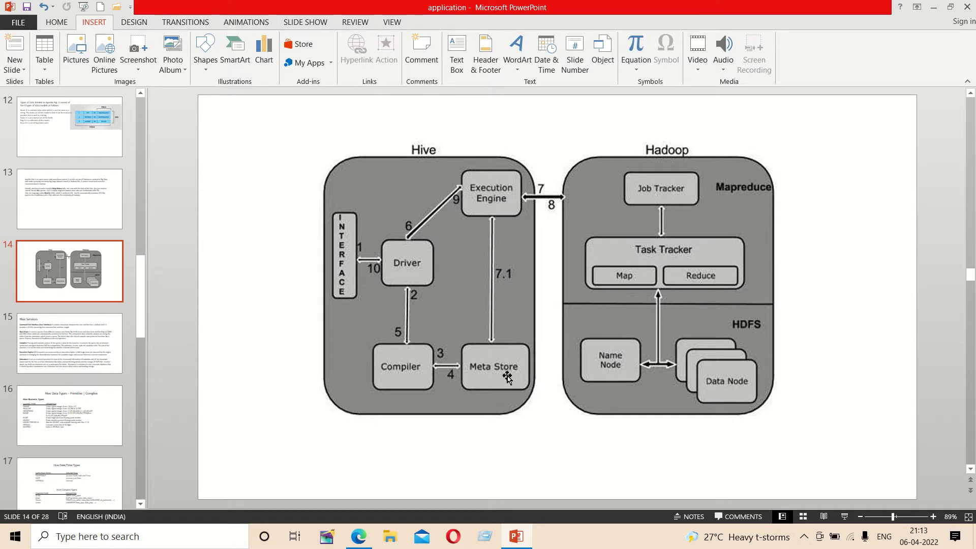
{"action": "mouse_move", "coordinate": [476, 305]}
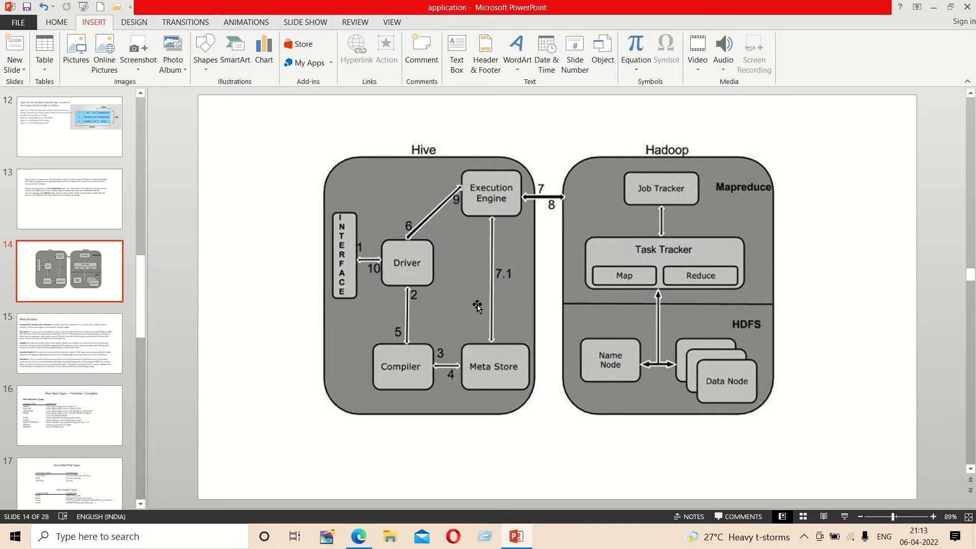
{"action": "mouse_move", "coordinate": [517, 186]}
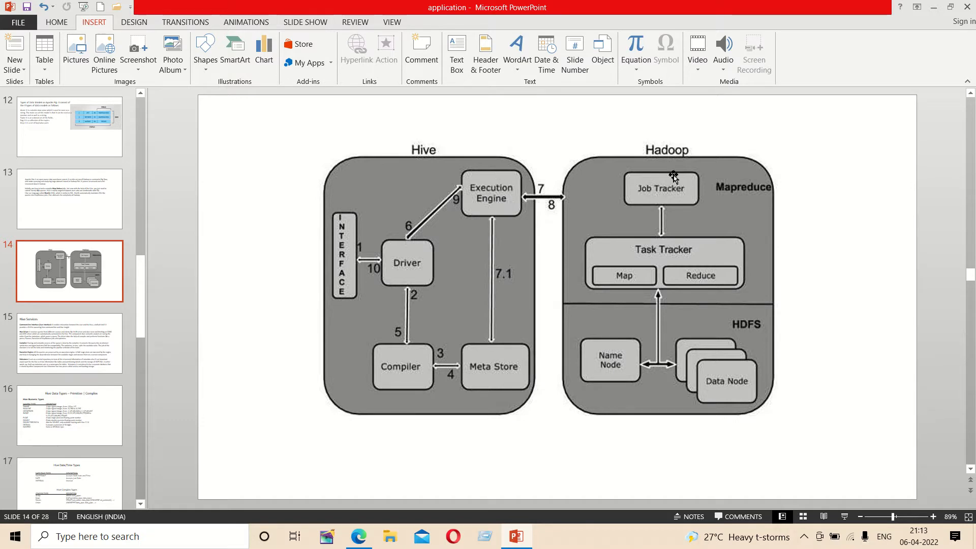
{"action": "mouse_move", "coordinate": [466, 181]}
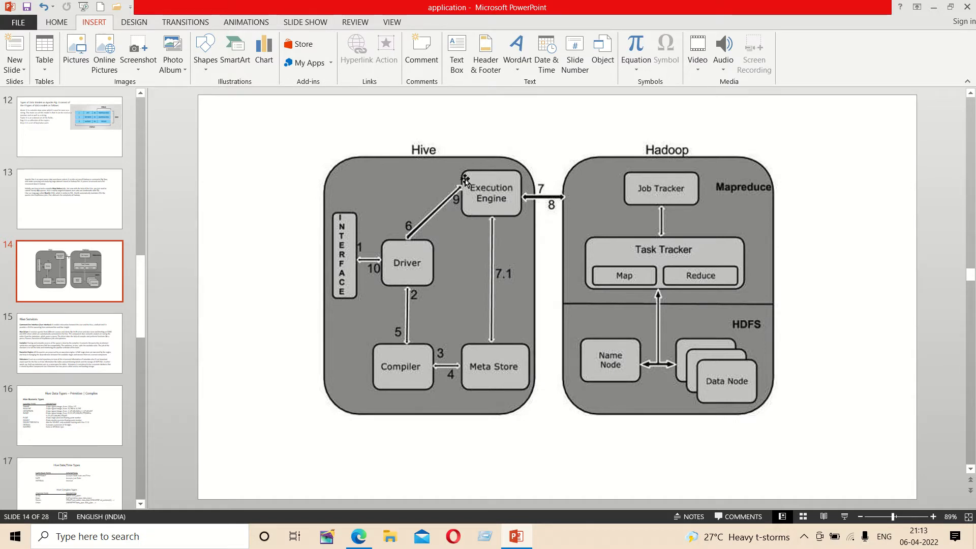
{"action": "mouse_move", "coordinate": [525, 213]}
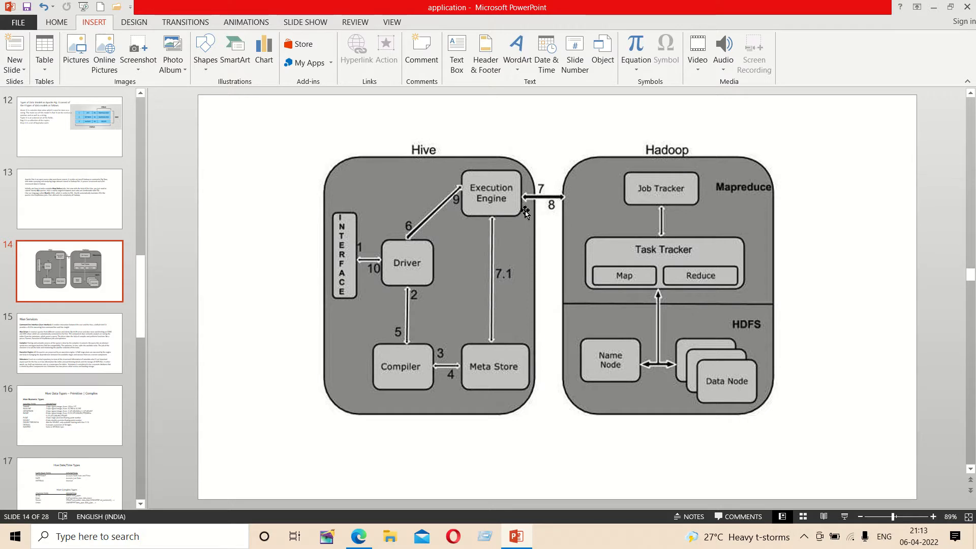
{"action": "mouse_move", "coordinate": [482, 203]}
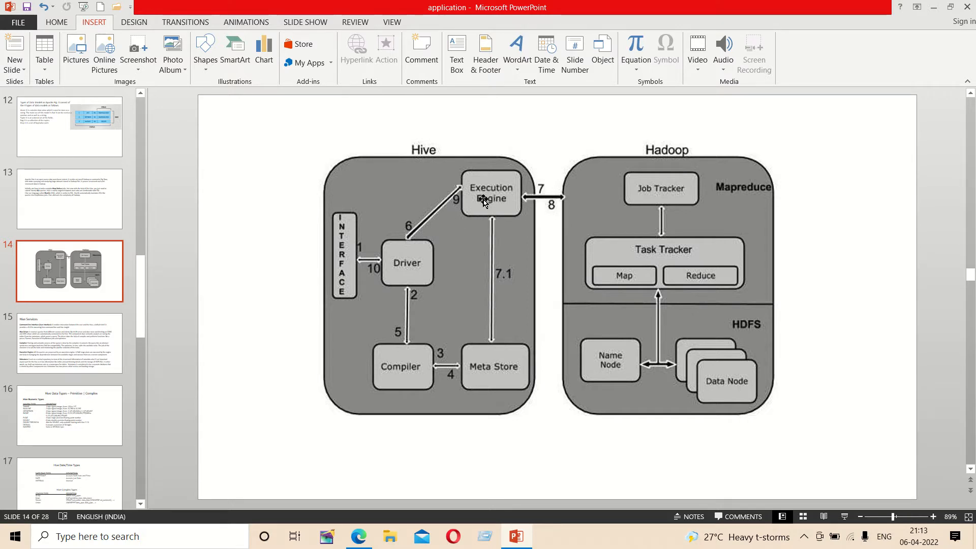
{"action": "mouse_move", "coordinate": [502, 206]}
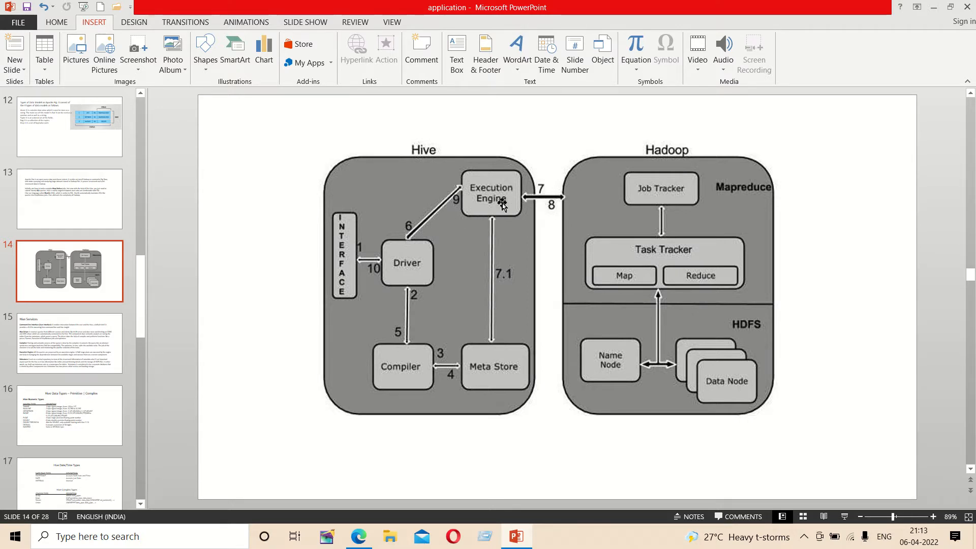
{"action": "mouse_move", "coordinate": [610, 215]}
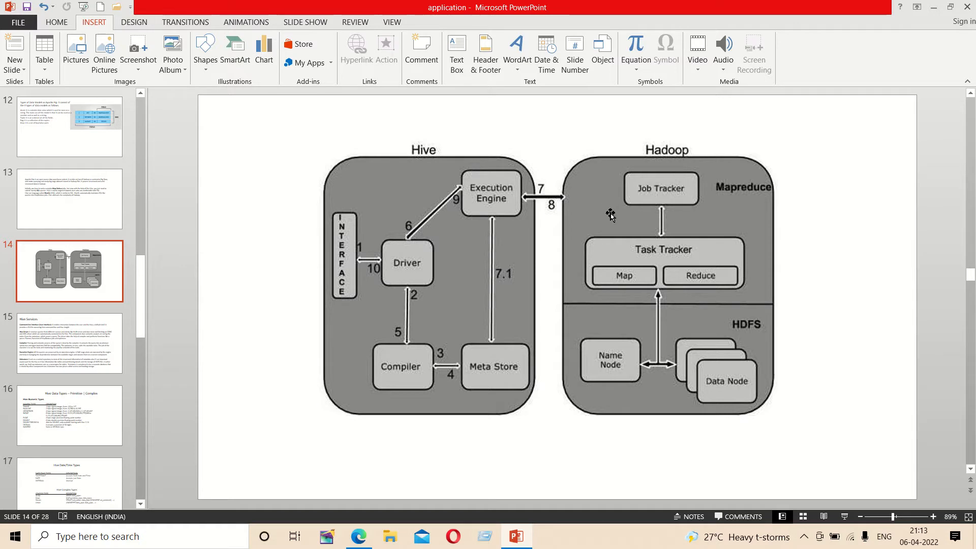
{"action": "mouse_move", "coordinate": [704, 198]}
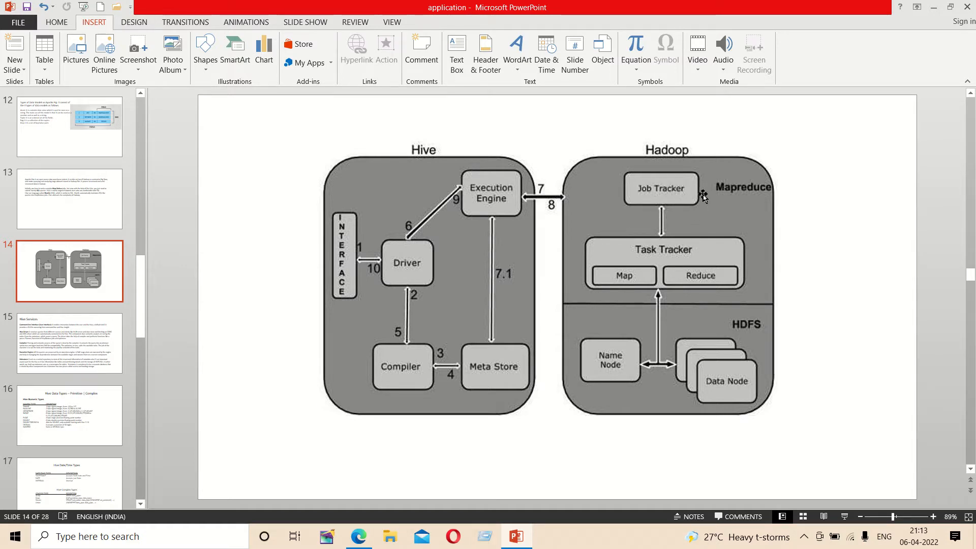
{"action": "mouse_move", "coordinate": [671, 294]}
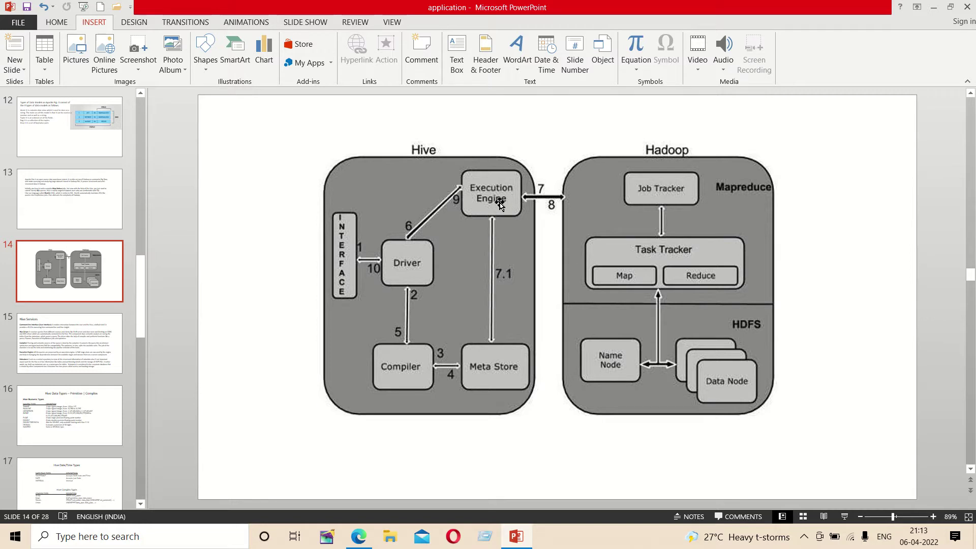
{"action": "mouse_move", "coordinate": [481, 205]}
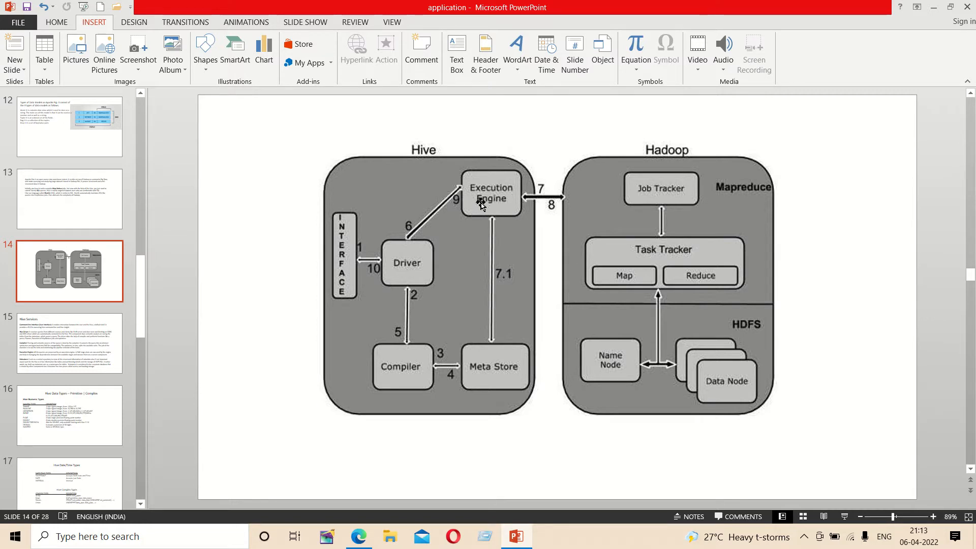
{"action": "mouse_move", "coordinate": [519, 193]}
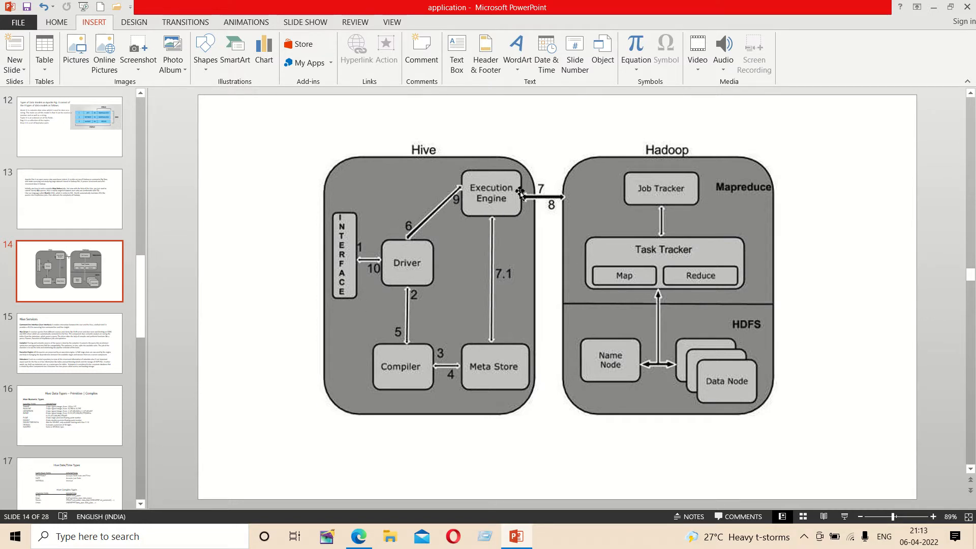
{"action": "mouse_move", "coordinate": [423, 270]}
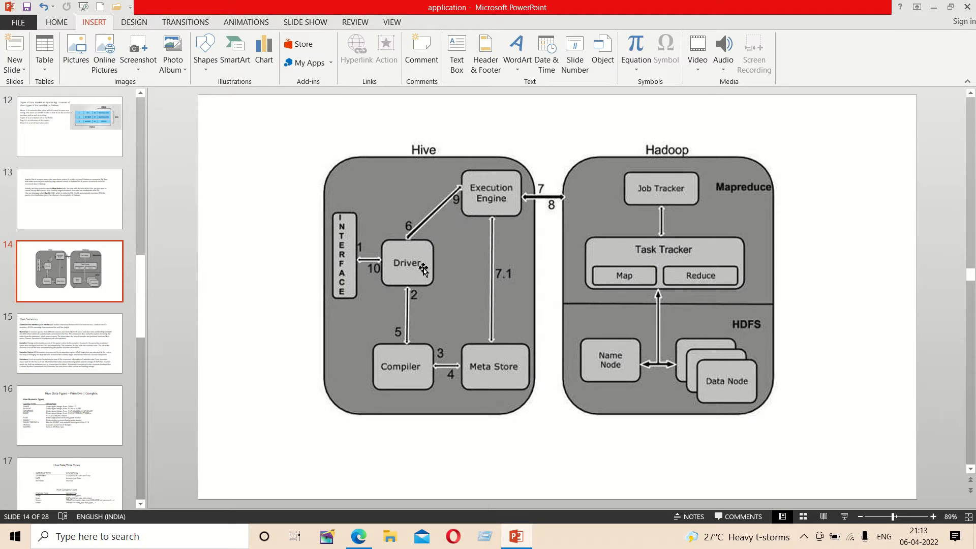
{"action": "mouse_move", "coordinate": [363, 243]}
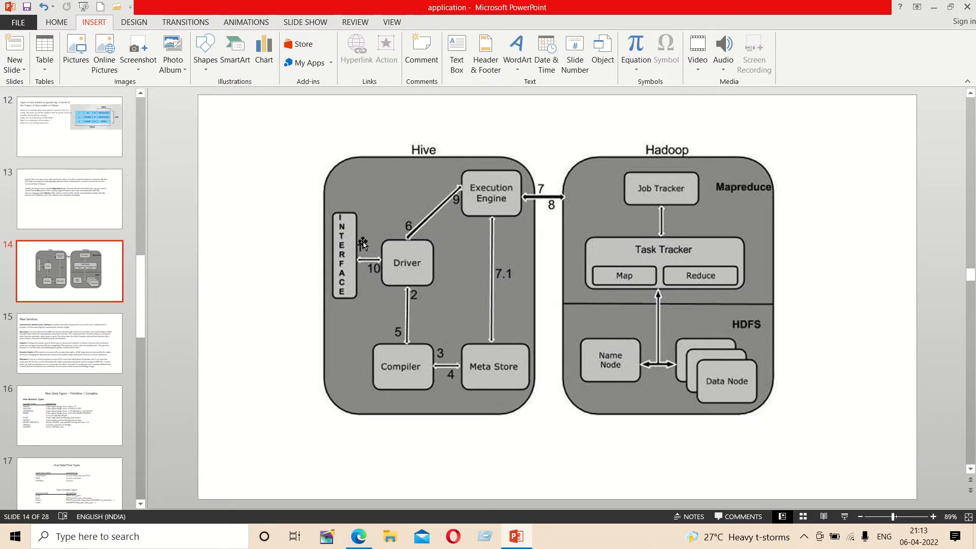
{"action": "mouse_move", "coordinate": [344, 222]}
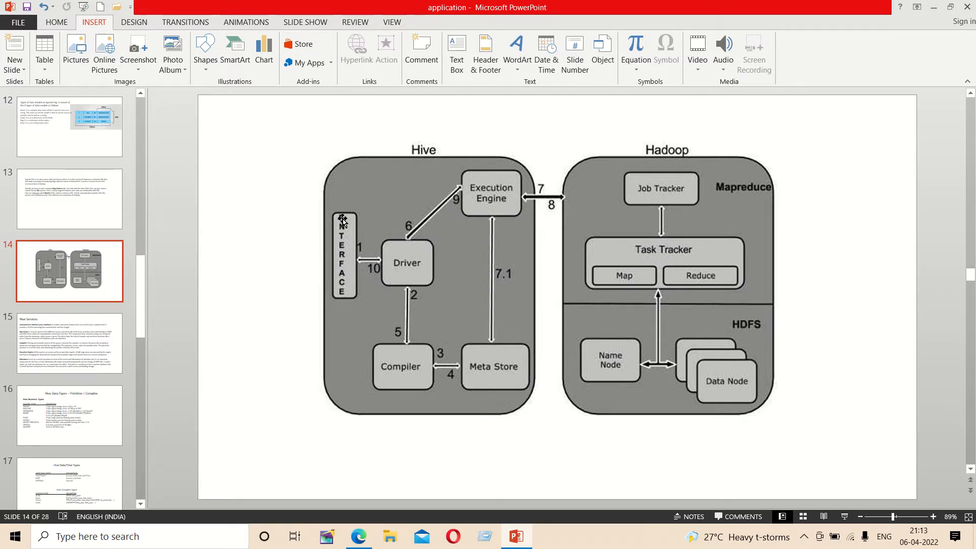
{"action": "mouse_move", "coordinate": [337, 265]}
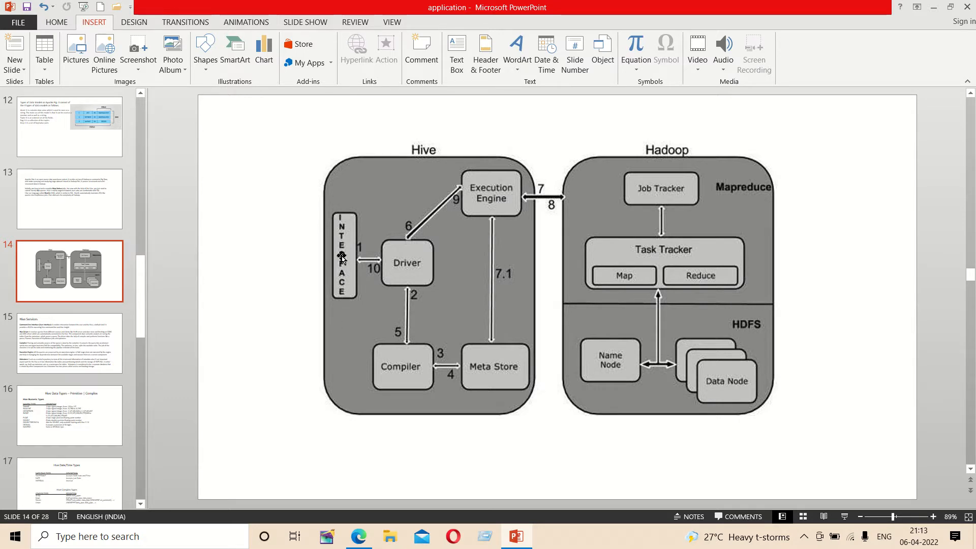
{"action": "mouse_move", "coordinate": [338, 260]}
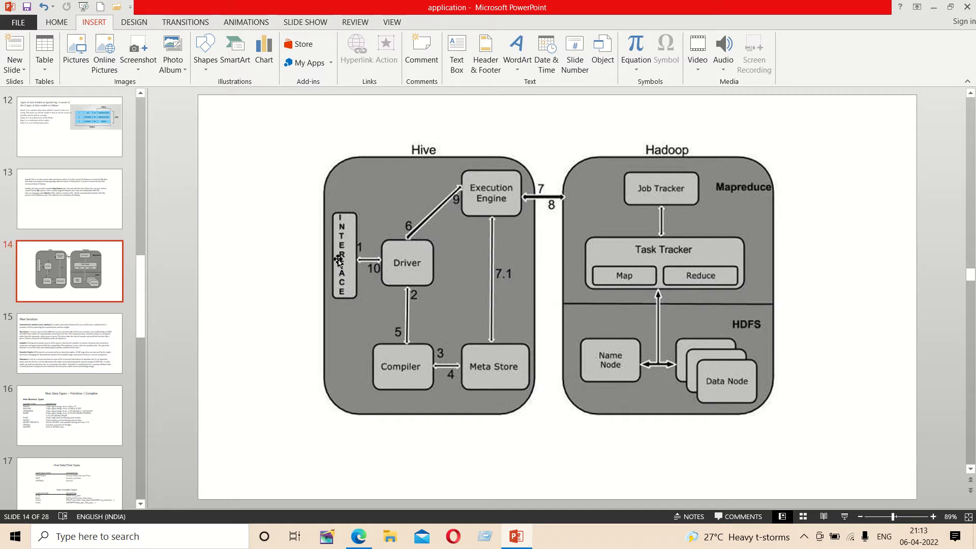
{"action": "mouse_move", "coordinate": [423, 223]}
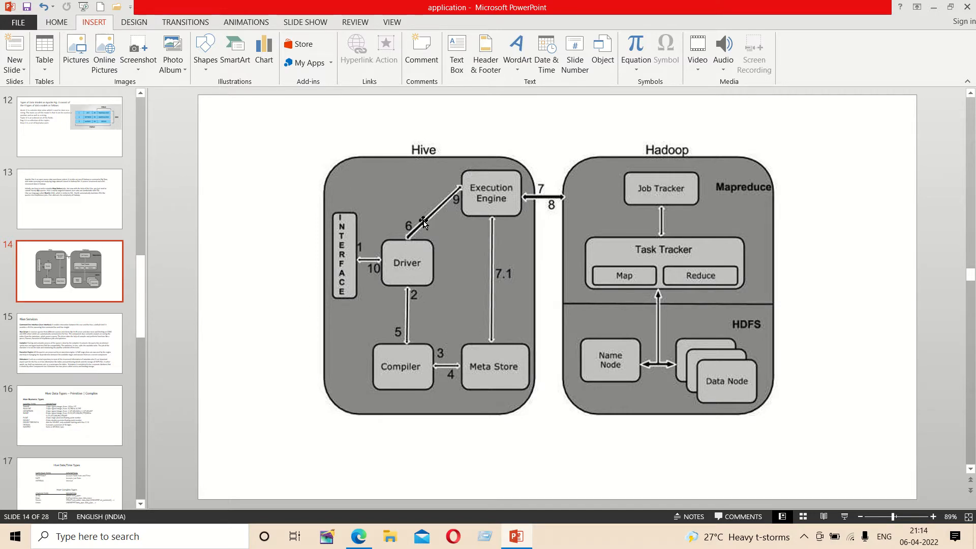
Step: Show slide 15, Hive Services, with interface, driver, compiler, execution engine and metastore
{"action": "left_click", "coordinate": [69, 343]}
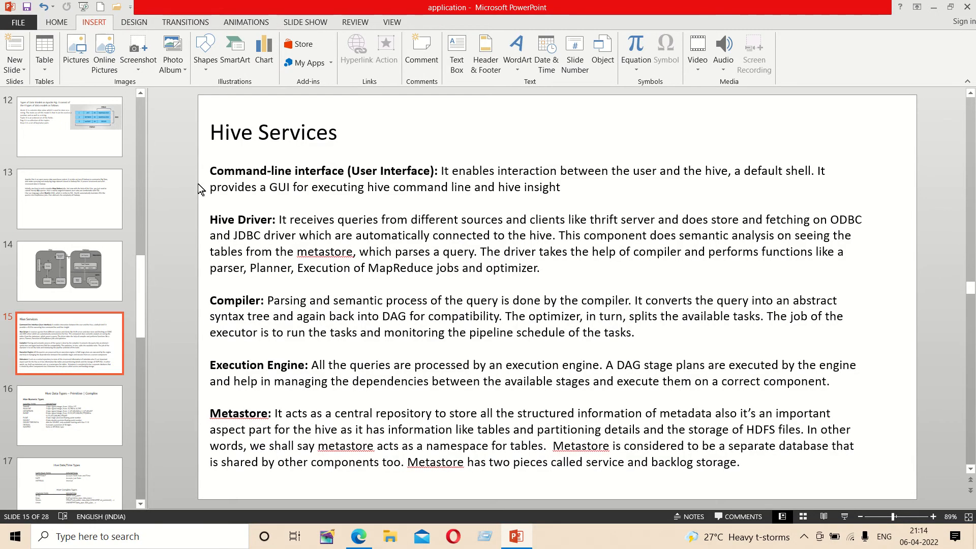
{"action": "mouse_move", "coordinate": [565, 182]}
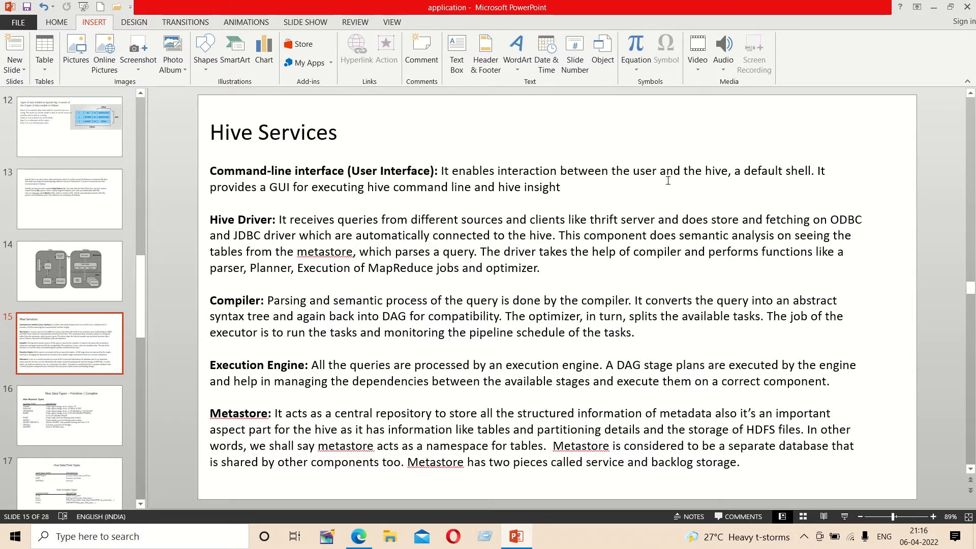
Step: Advance past the Hive data types slide to slide 18, Hive String Types and Misc Types
{"action": "left_click", "coordinate": [69, 416]}
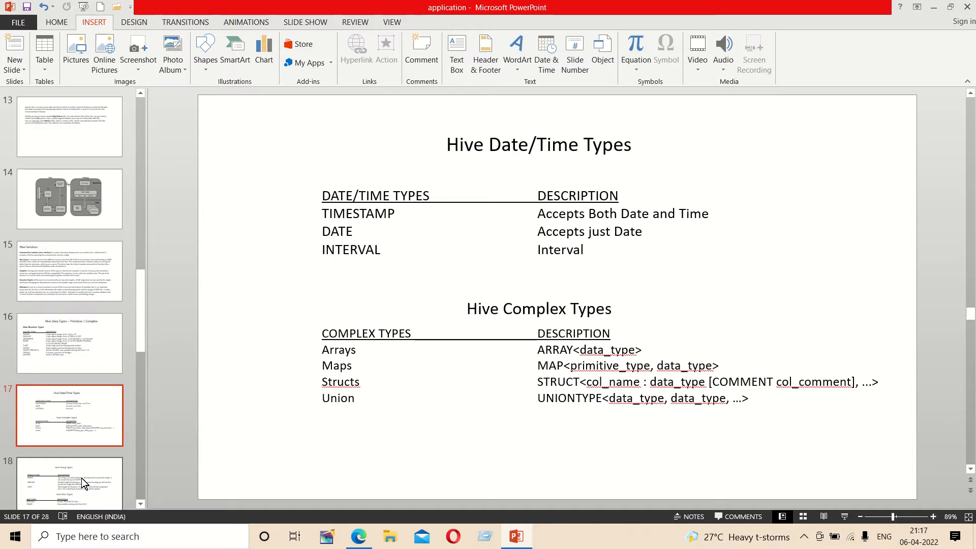
{"action": "left_click", "coordinate": [69, 482]}
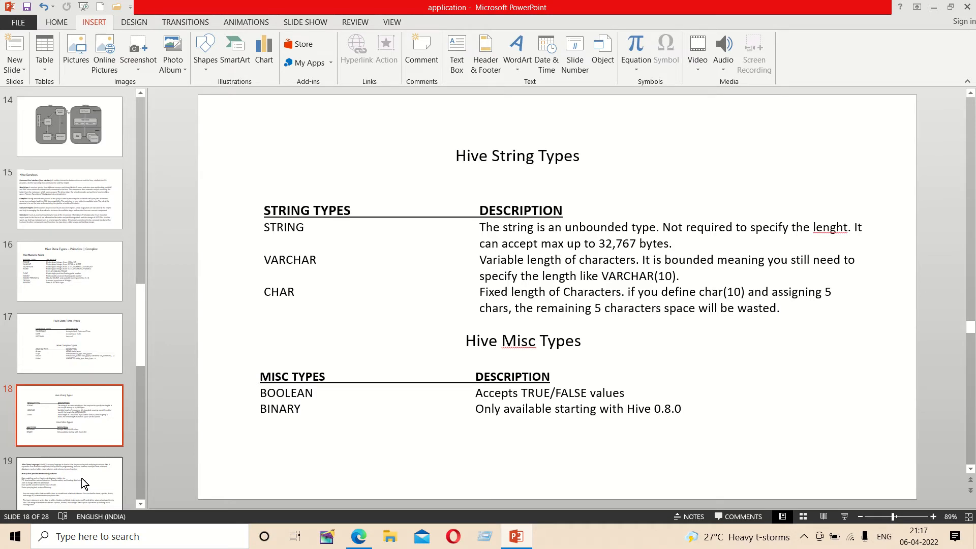
{"action": "mouse_move", "coordinate": [53, 406]}
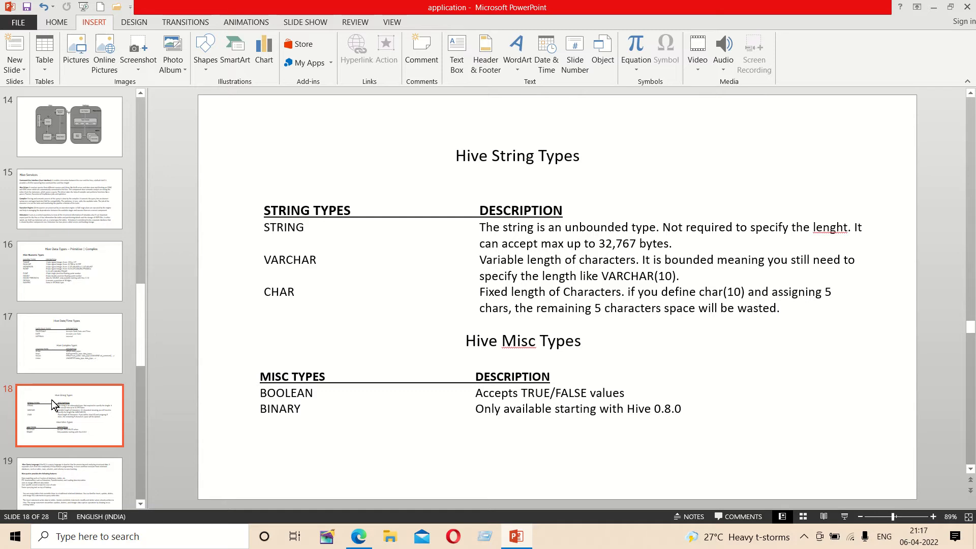
Step: Show slide 20, Hive Aggregate Functions with COUNT, SUM, AVG, MIN and MAX
{"action": "left_click", "coordinate": [69, 343]}
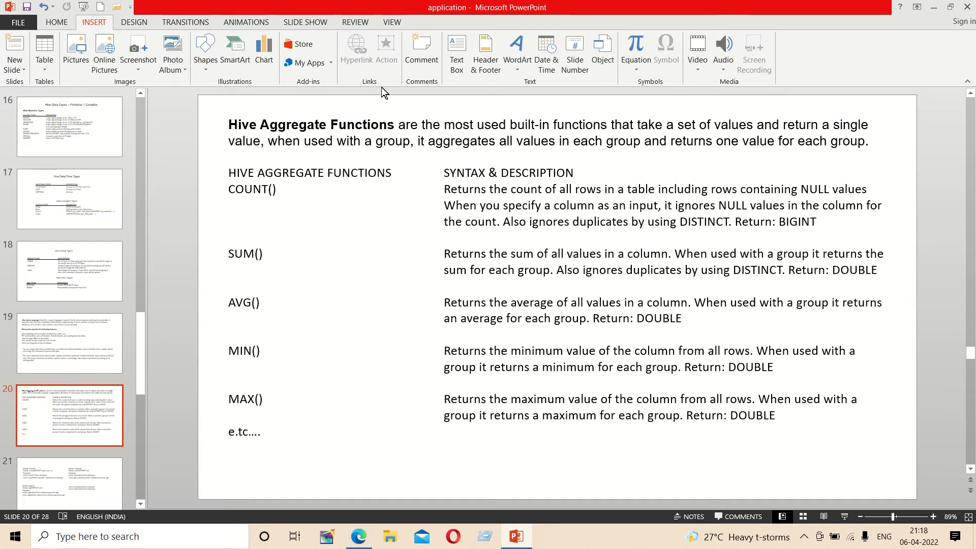
{"action": "mouse_move", "coordinate": [294, 247]}
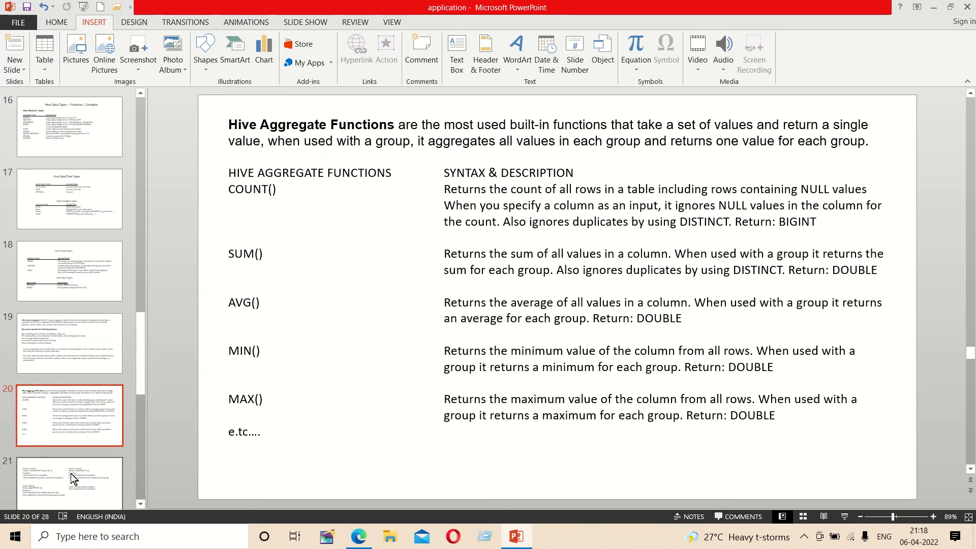
Step: Advance through the aggregate syntax examples slide to slide 23 on ORDER BY and DISTRIBUTE BY
{"action": "left_click", "coordinate": [68, 486]}
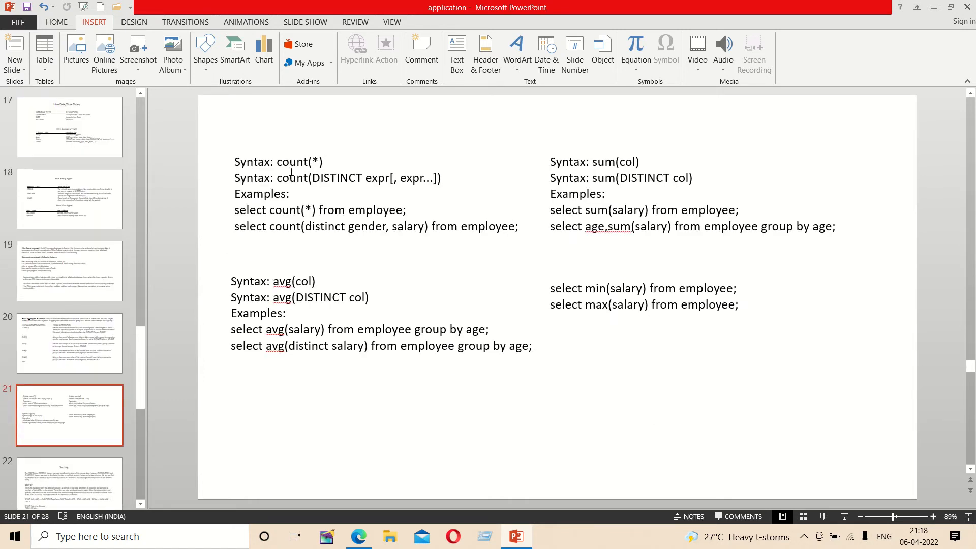
{"action": "mouse_move", "coordinate": [536, 274]}
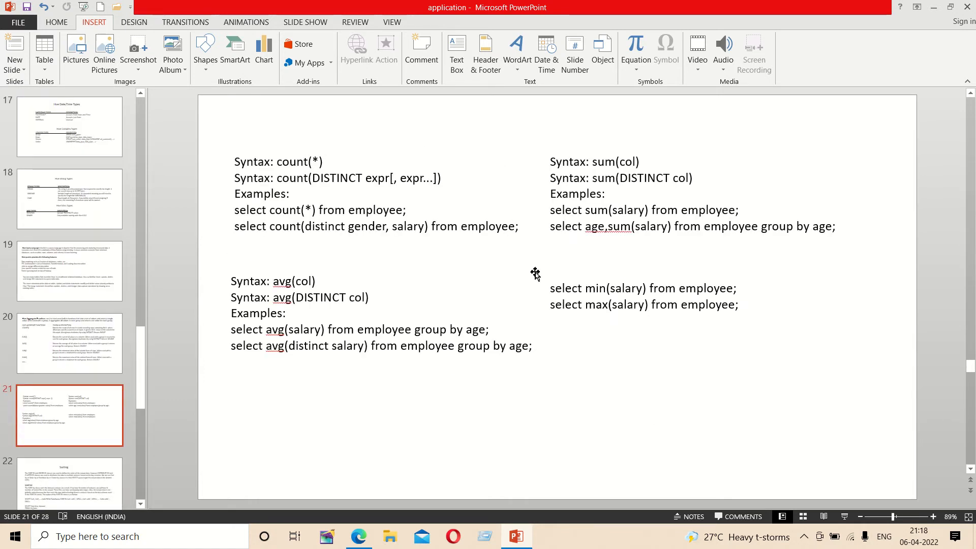
{"action": "mouse_move", "coordinate": [378, 231]}
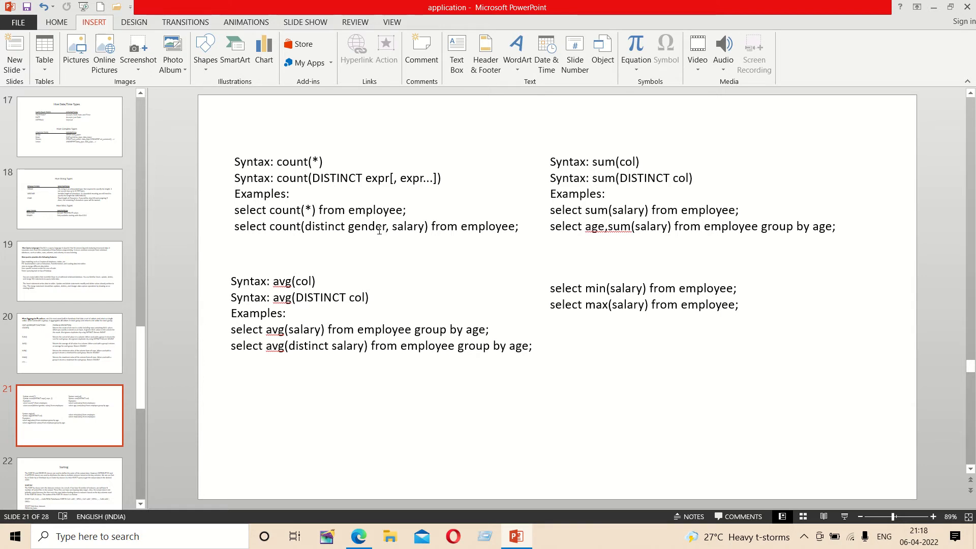
{"action": "left_click", "coordinate": [69, 415]}
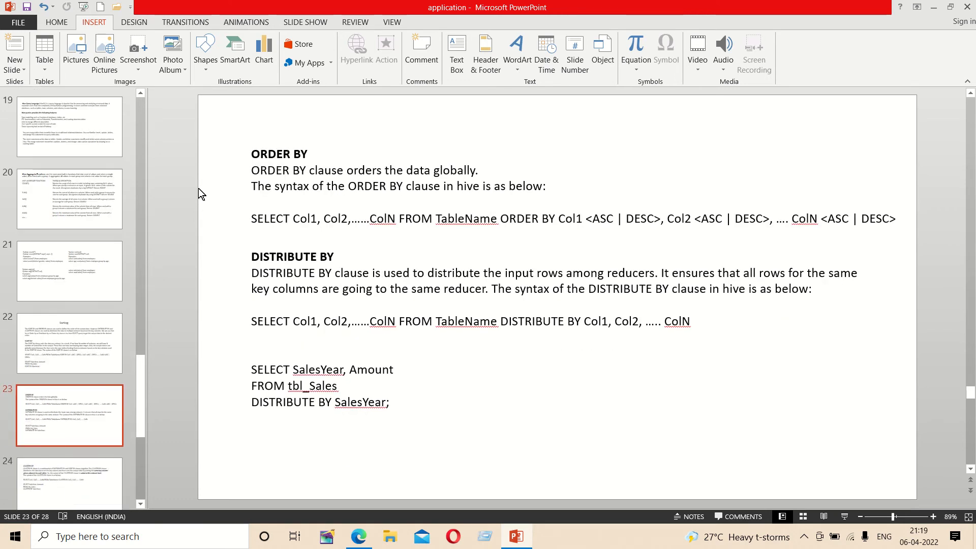
{"action": "mouse_move", "coordinate": [426, 190]}
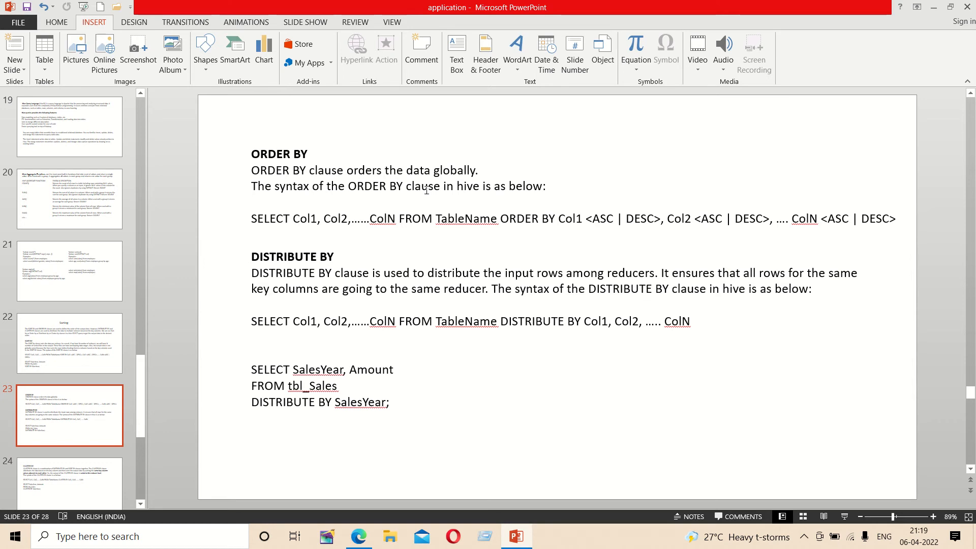
{"action": "mouse_move", "coordinate": [88, 489]}
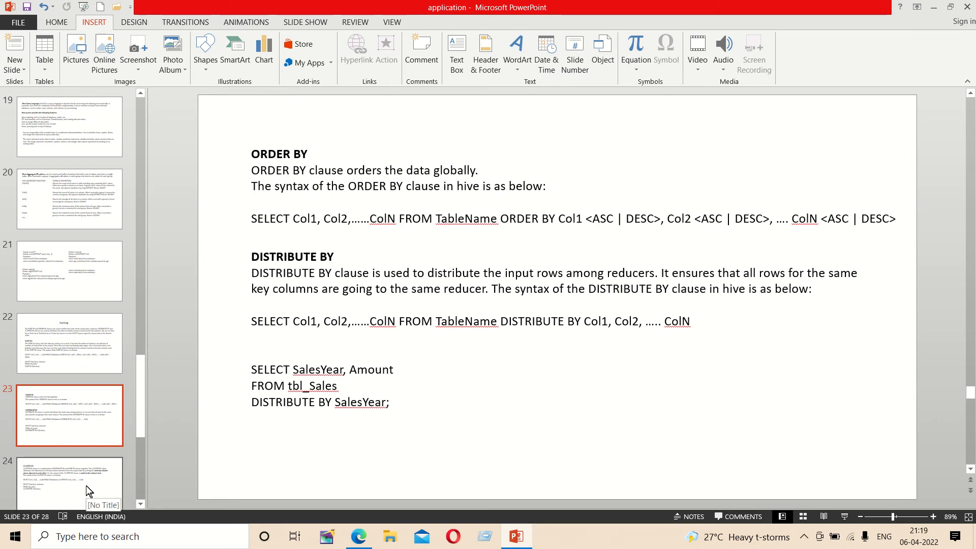
Step: Pass the Apache Hive vs. Apache HBase slide and settle on slide 25 comparing Pig and Hive
{"action": "left_click", "coordinate": [70, 486]}
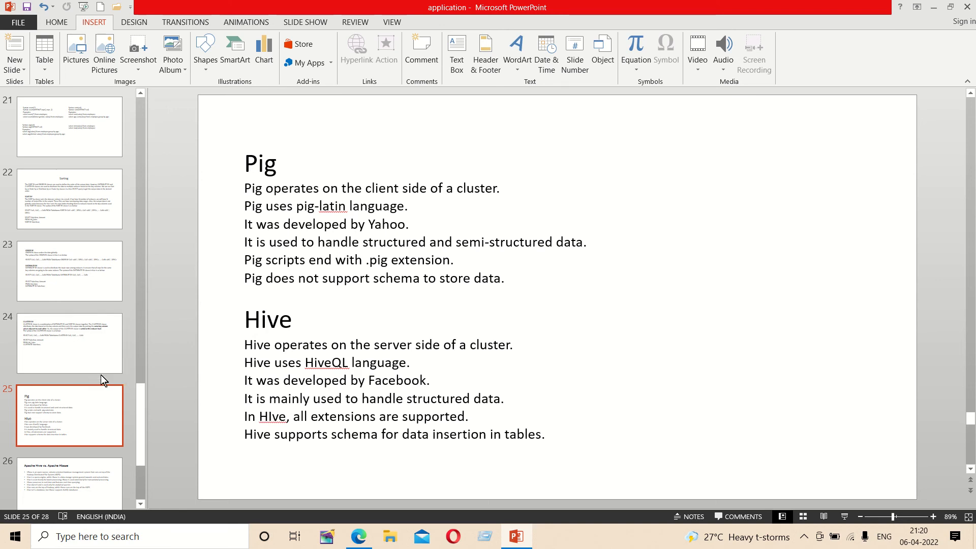
{"action": "left_click", "coordinate": [70, 484]}
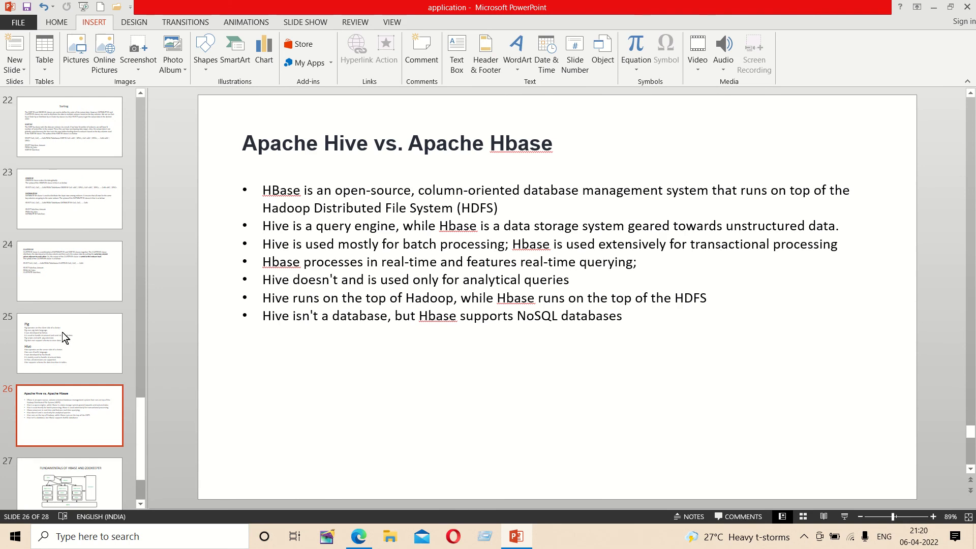
{"action": "left_click", "coordinate": [69, 343]}
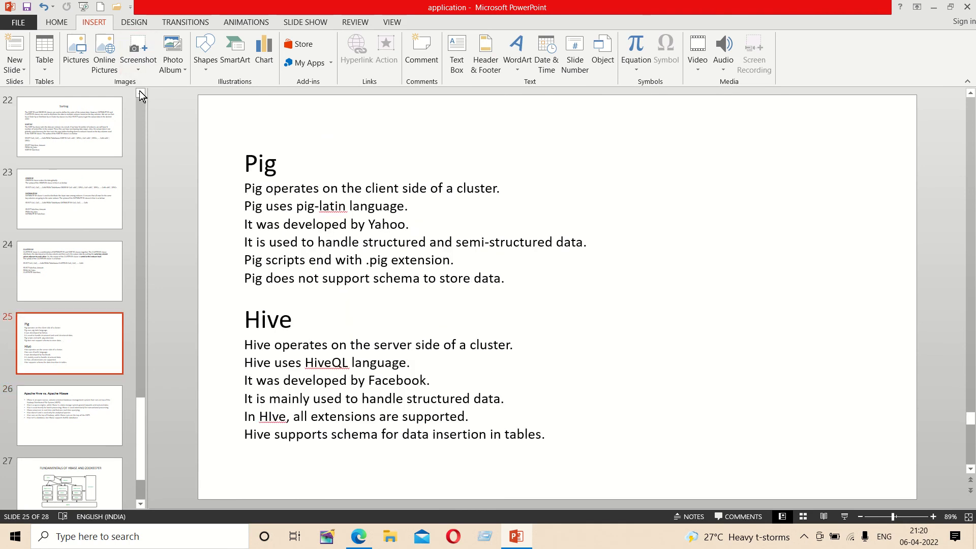
Step: Revisit slide 15, Hive Services, then return to slide 20, Hive Aggregate Functions
{"action": "scroll", "scroll_direction": "up", "scroll_amount": 3}
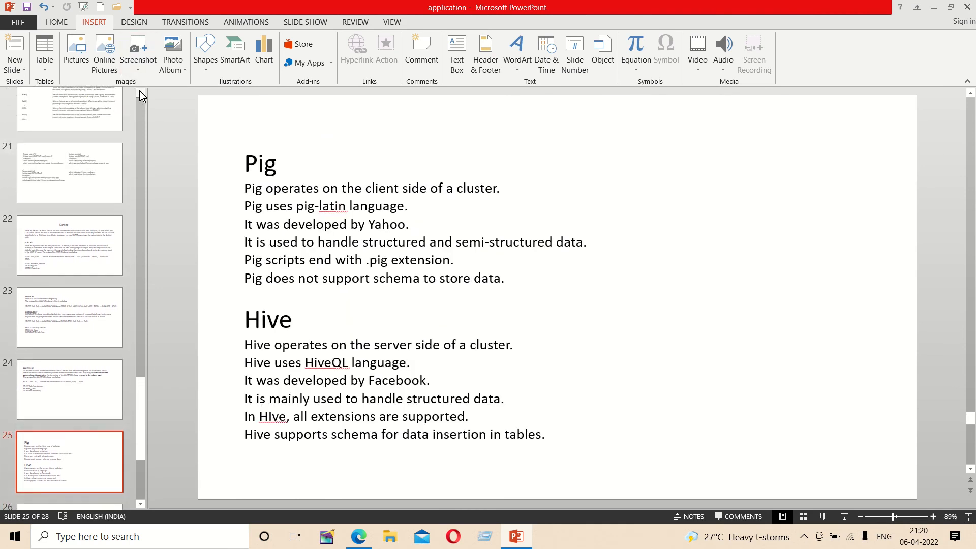
{"action": "scroll", "scroll_direction": "up", "scroll_amount": 3}
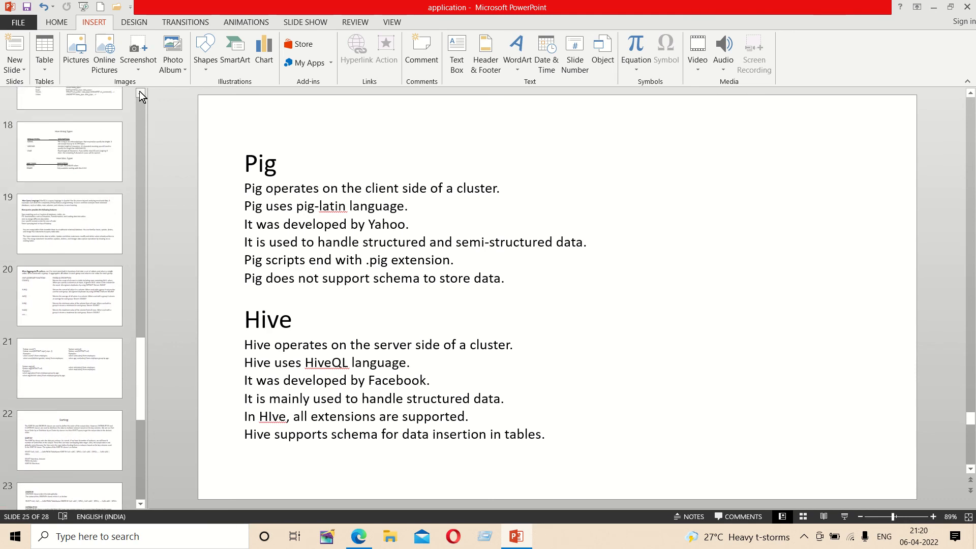
{"action": "scroll", "scroll_direction": "up", "scroll_amount": 3}
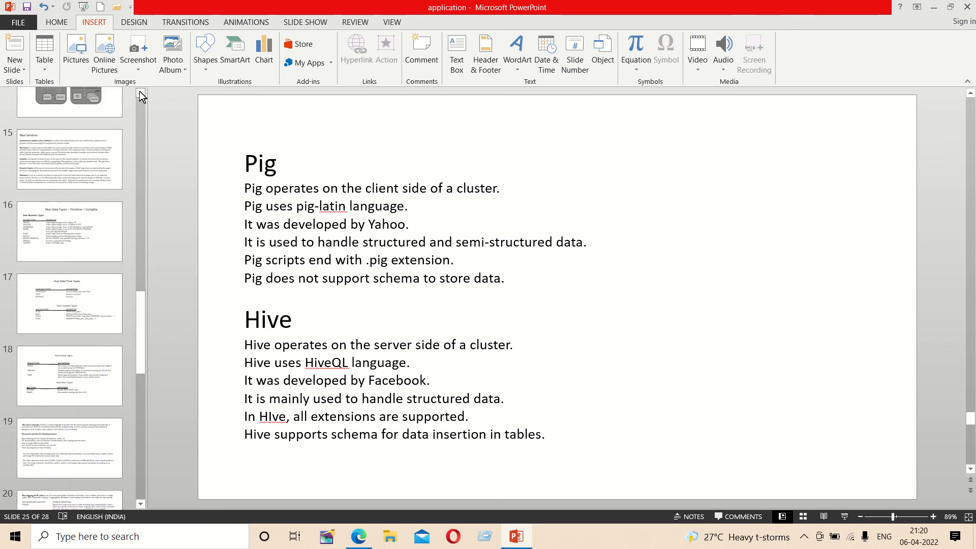
{"action": "left_click", "coordinate": [70, 158]}
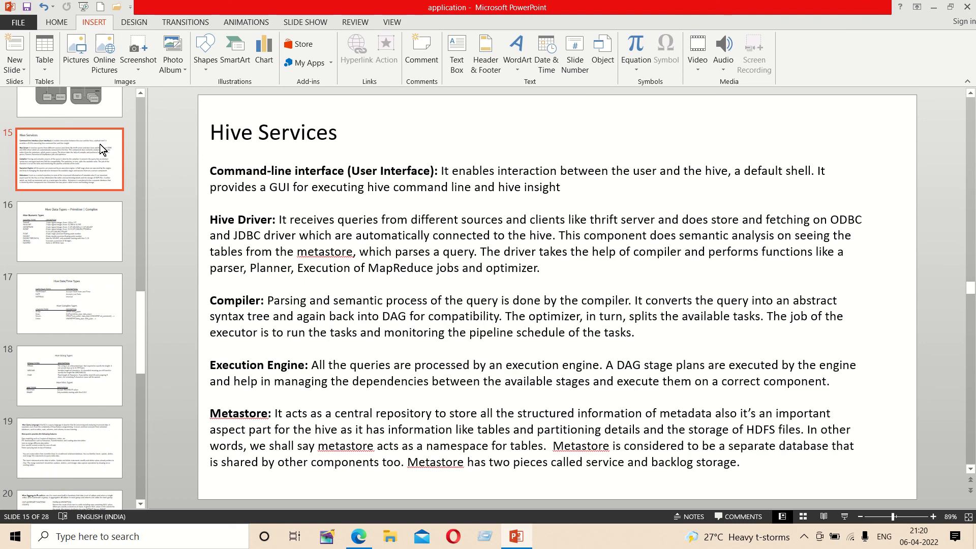
{"action": "mouse_move", "coordinate": [90, 494]}
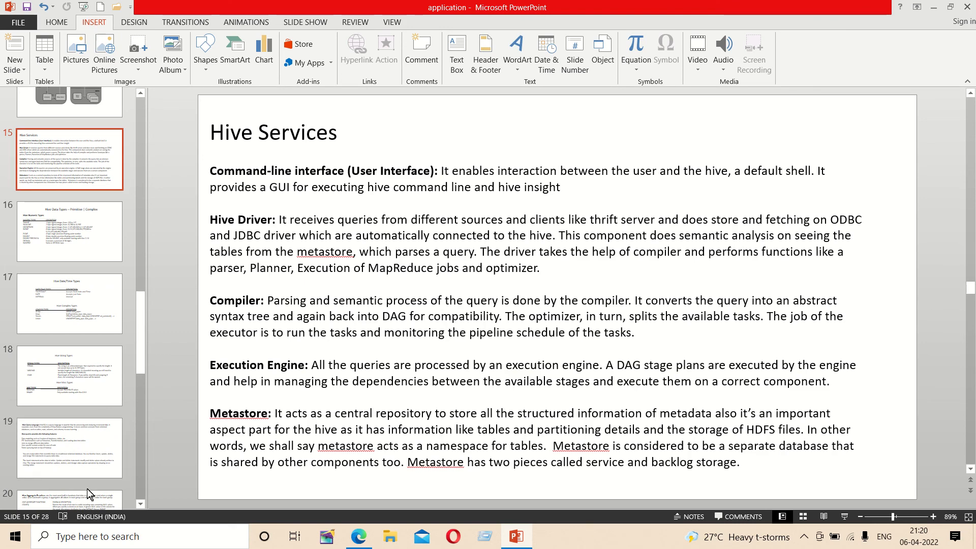
{"action": "left_click", "coordinate": [69, 416]}
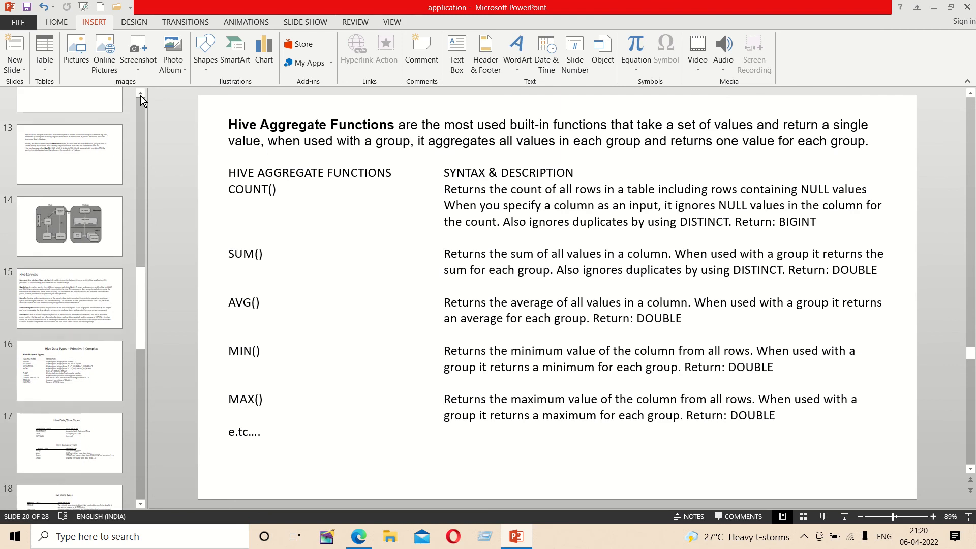
Step: Return to slide 13, the Apache Hive introduction on Map-Reduce, SQL queries and HiveQL
{"action": "left_click", "coordinate": [69, 154]}
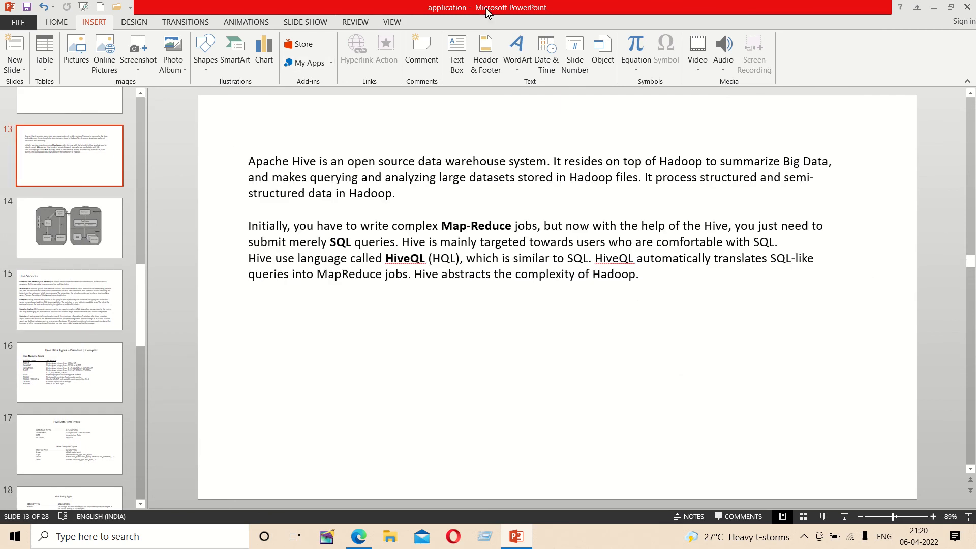
{"action": "mouse_move", "coordinate": [240, 148]}
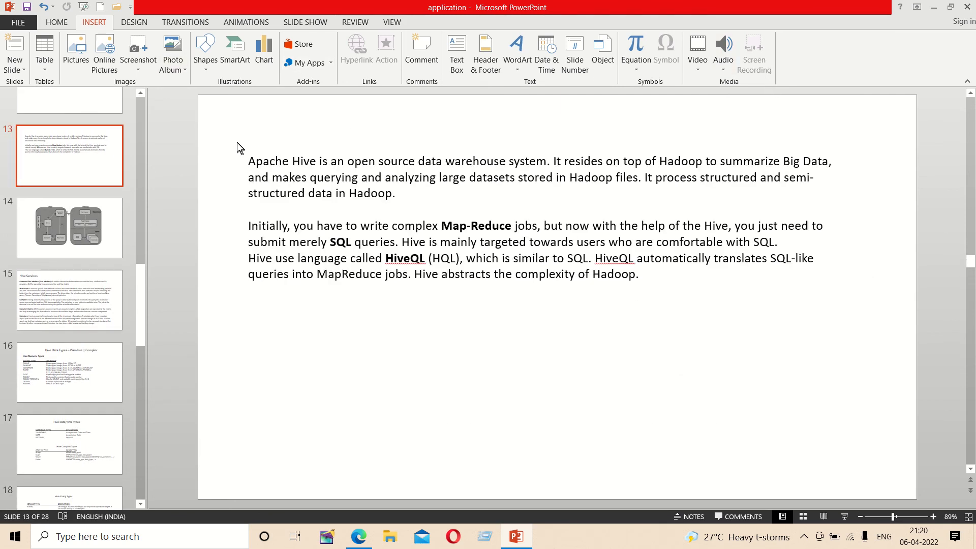